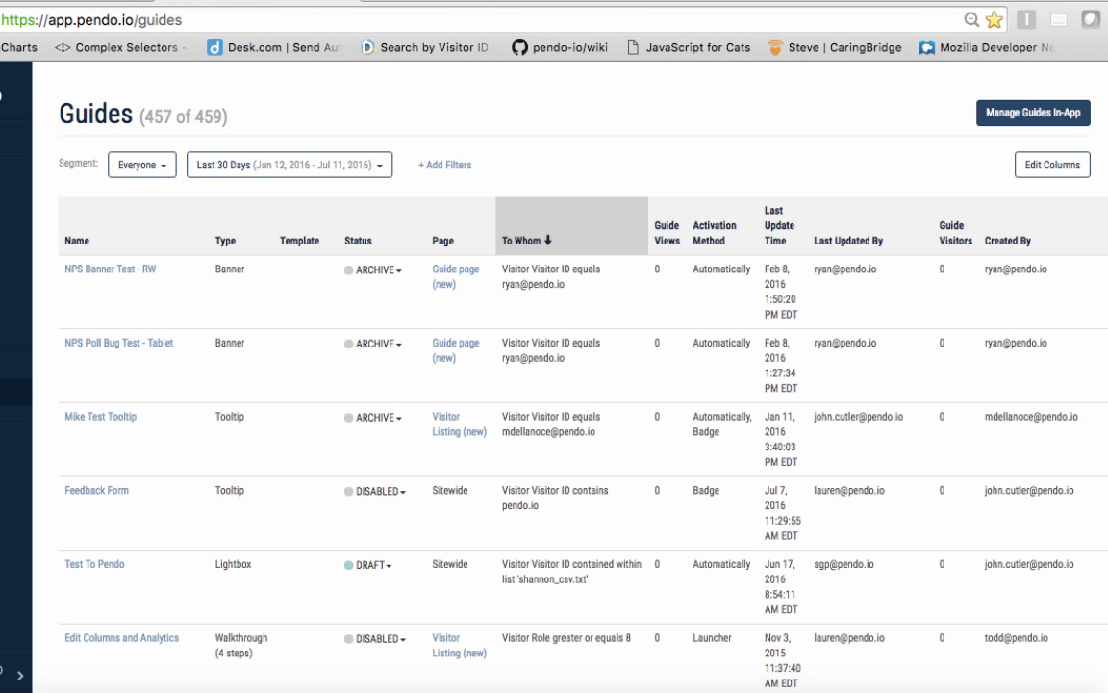
pyautogui.moveTo(1033, 111)
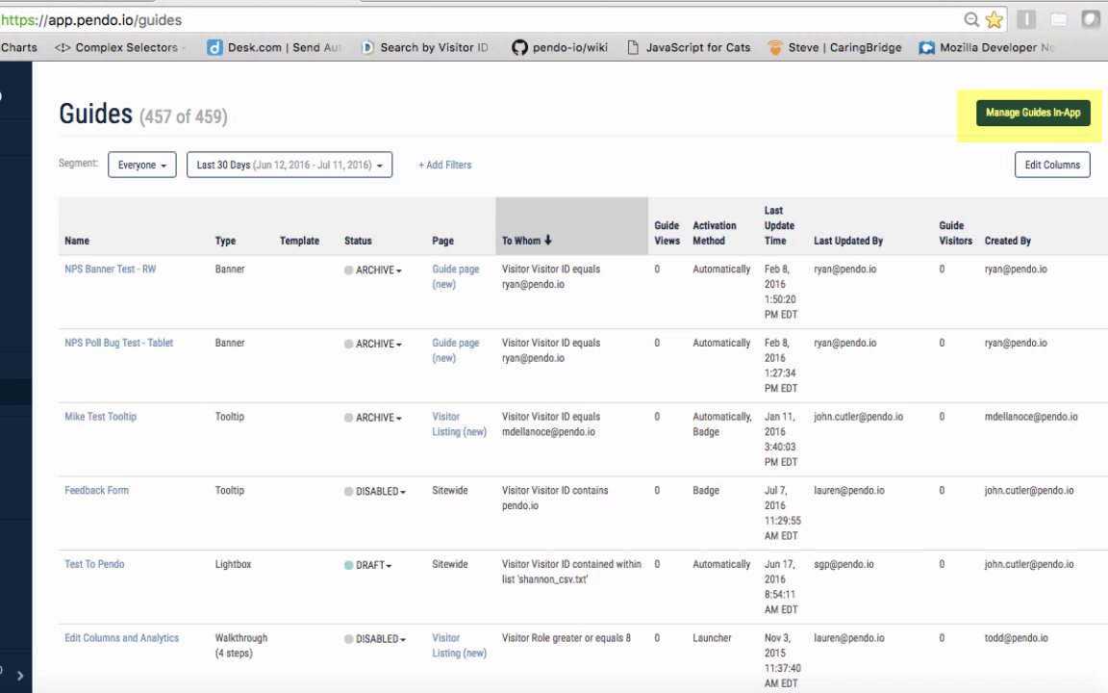
# Launch the in-app designer via Manage Guides In-App, showing the Customize Guide CSS panel
pyautogui.click(1031, 112)
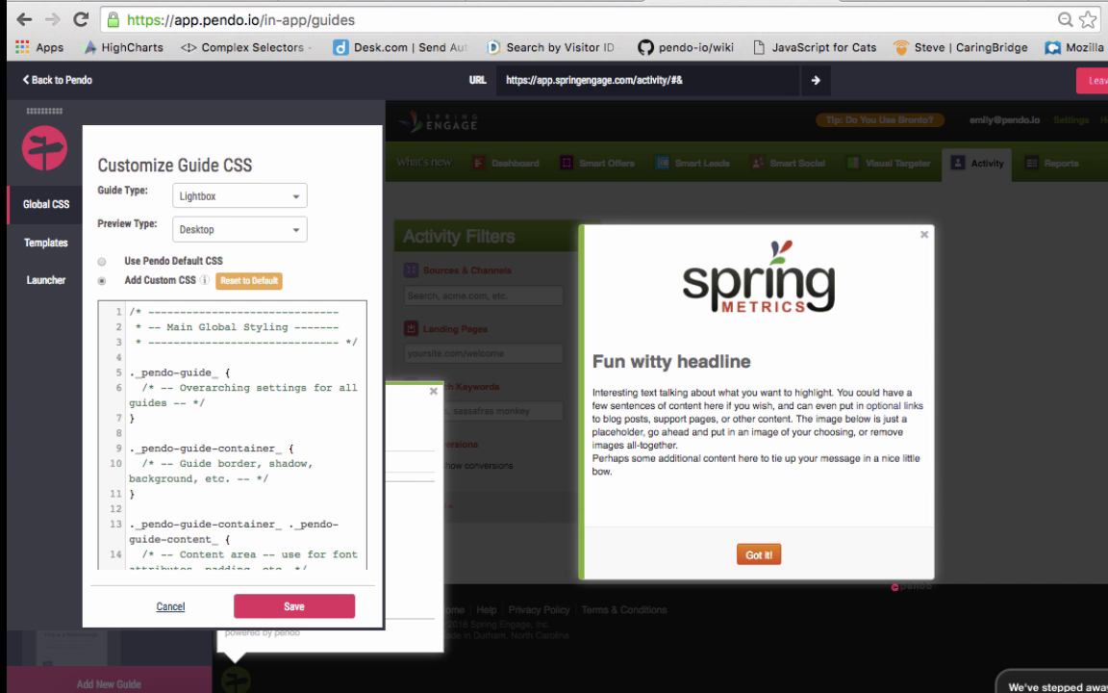
# Review the saved guide templates, then show Launcher Properties with visibility, size and badge settings
pyautogui.click(46, 242)
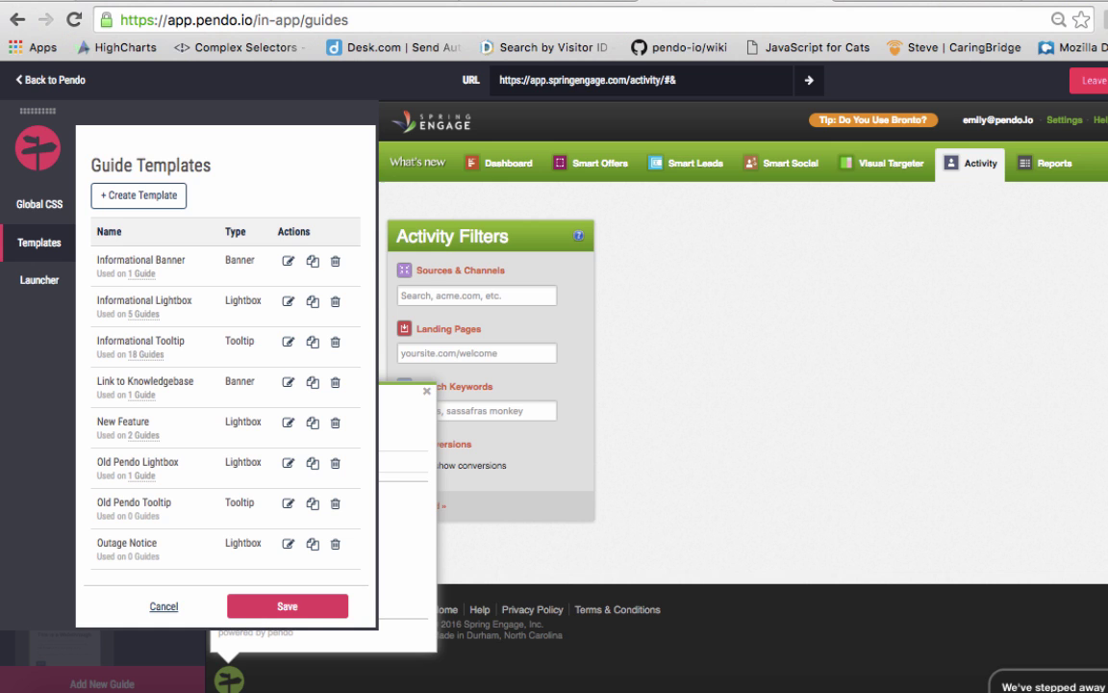
pyautogui.click(39, 281)
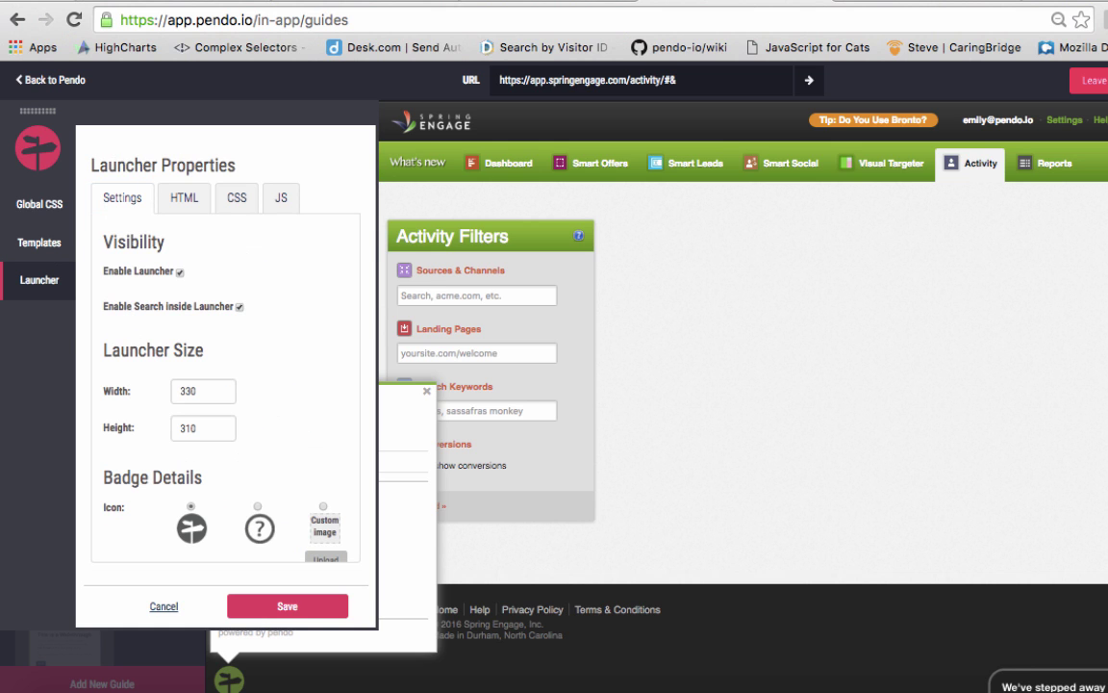